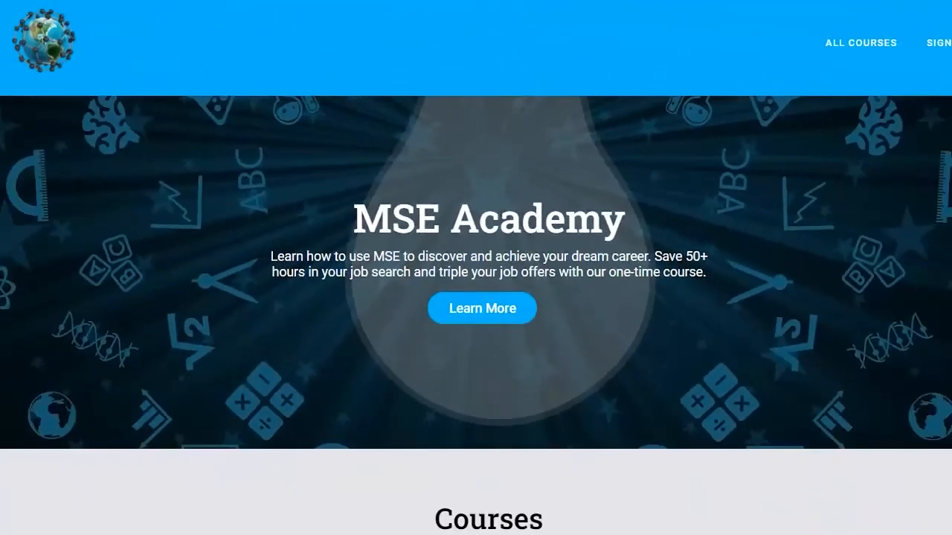
pyautogui.scroll(-3)
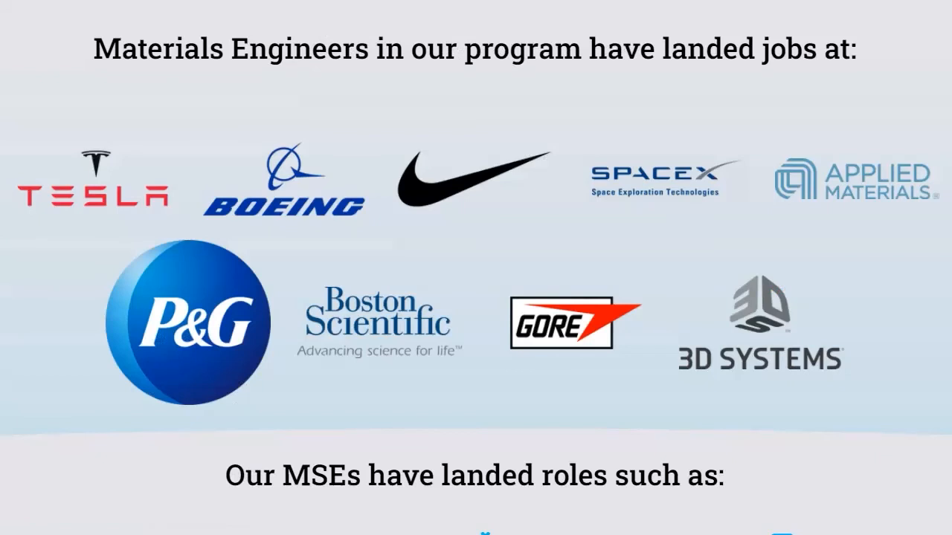
pyautogui.scroll(-3)
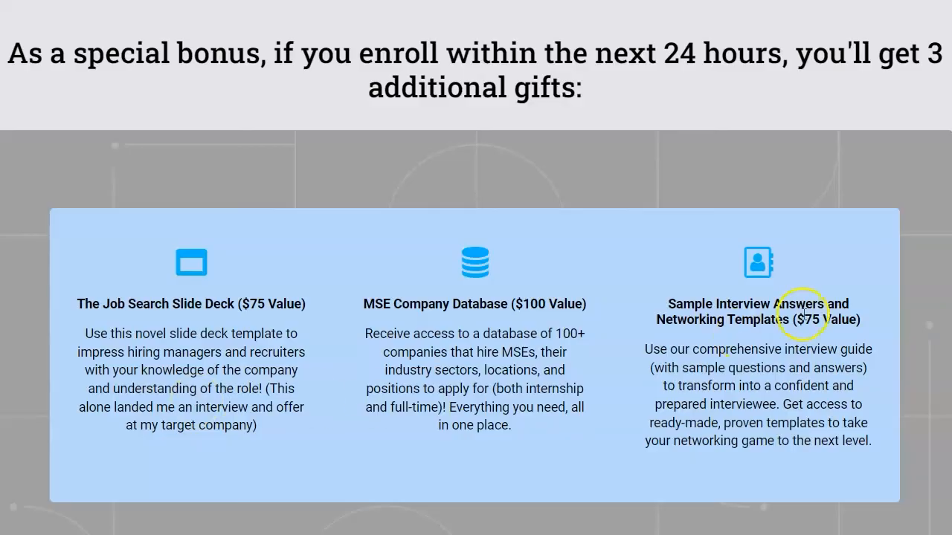
pyautogui.moveTo(803, 314)
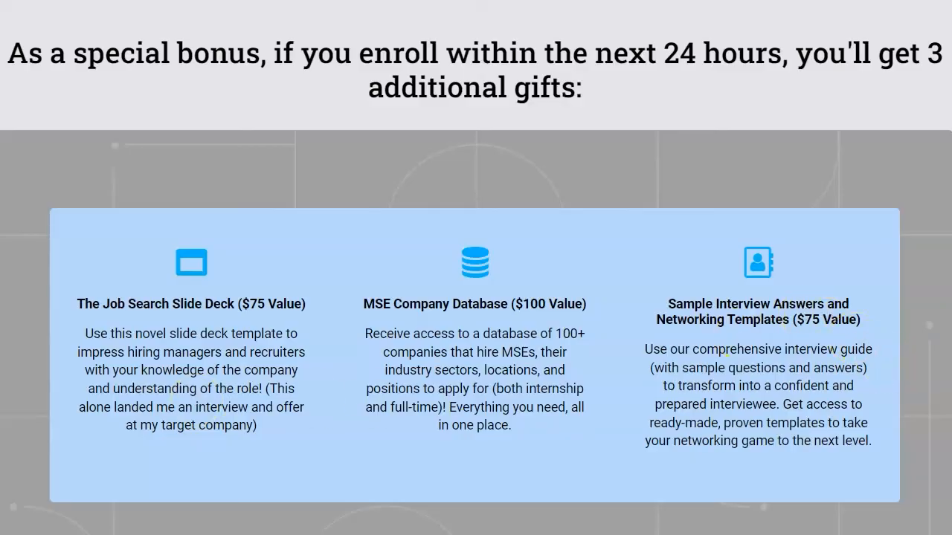